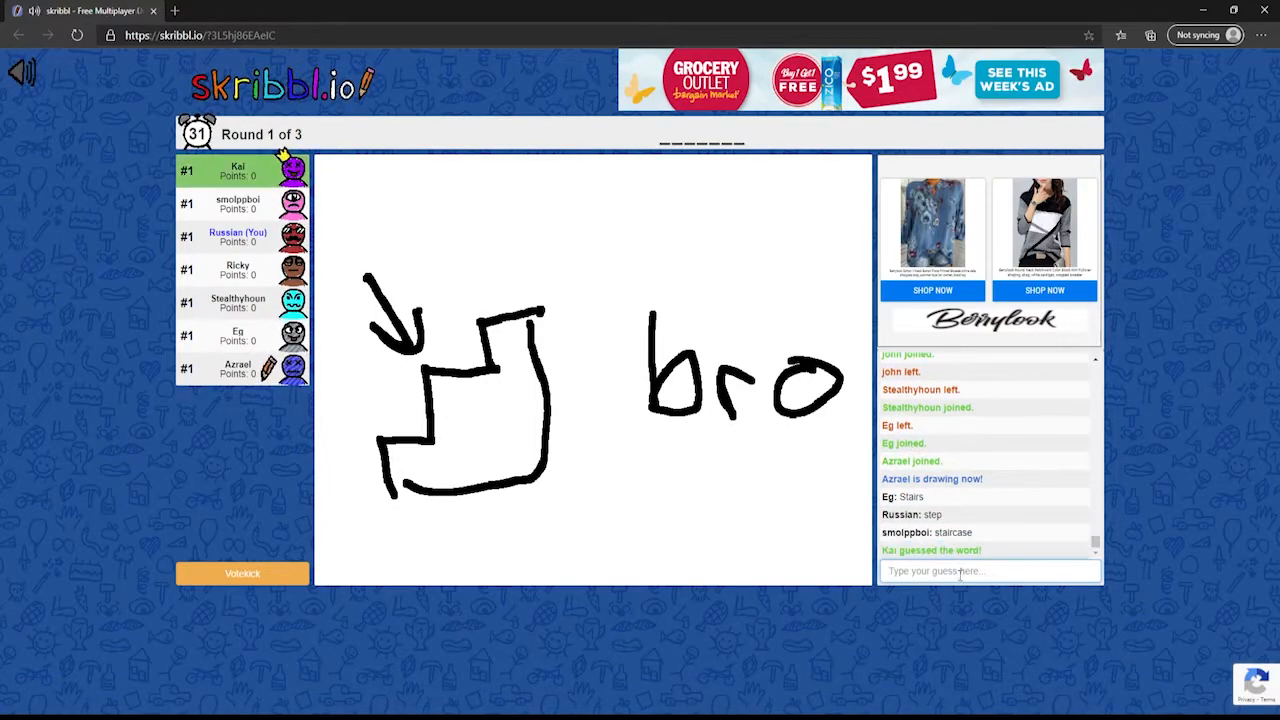
# - Enter 'step' as a chat guess for the staircase drawing
pyautogui.write('step')
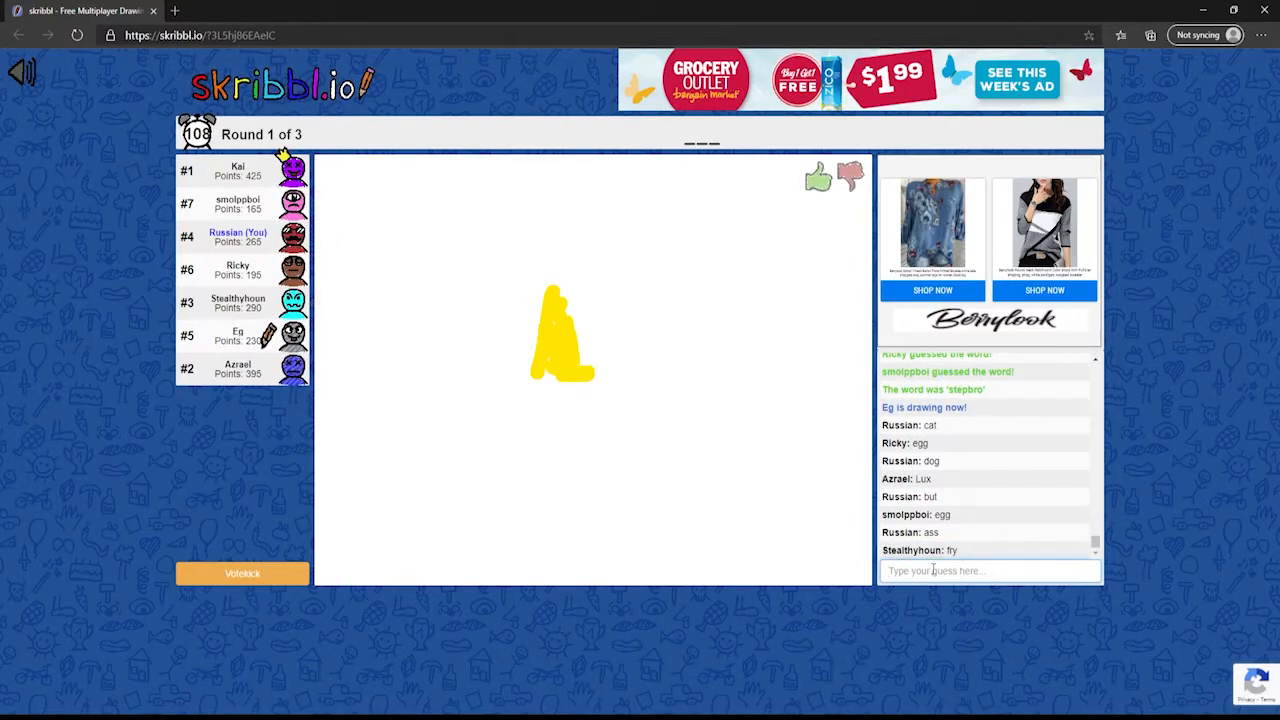
# - Submit 'ant' for the yellow star drawing, then start typing 'st'
pyautogui.write('ant')
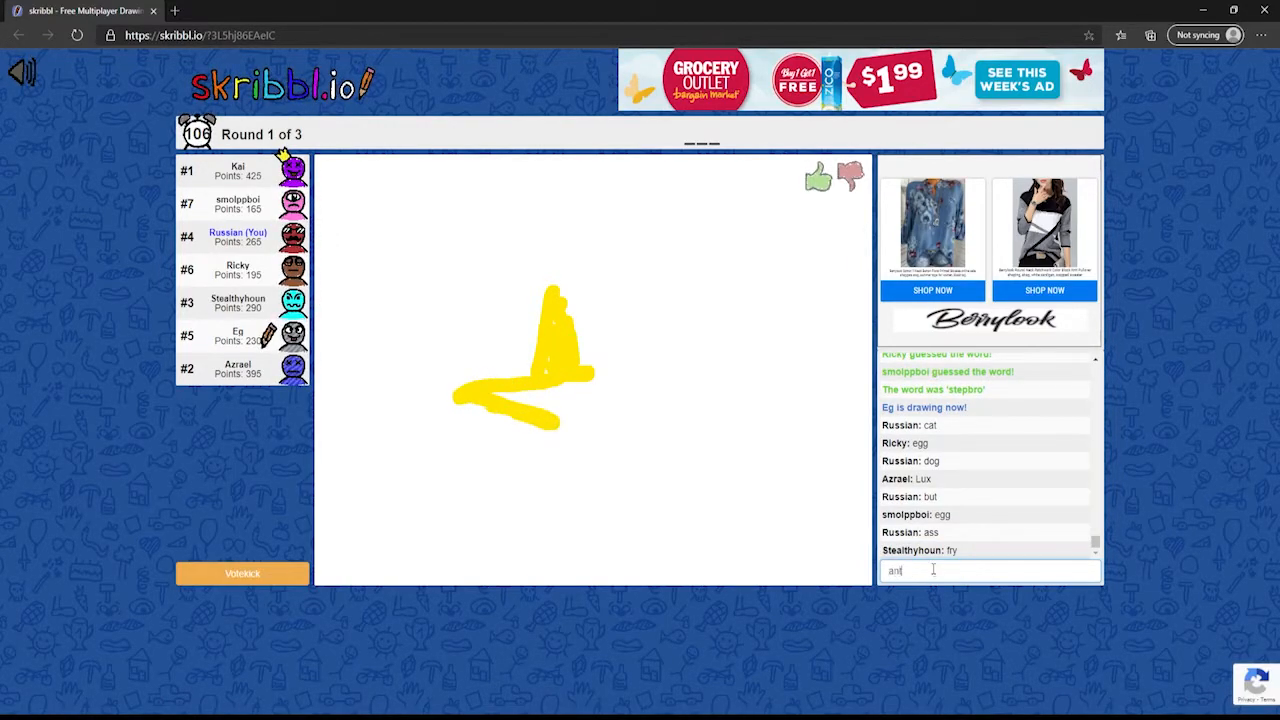
pyautogui.press('Return')
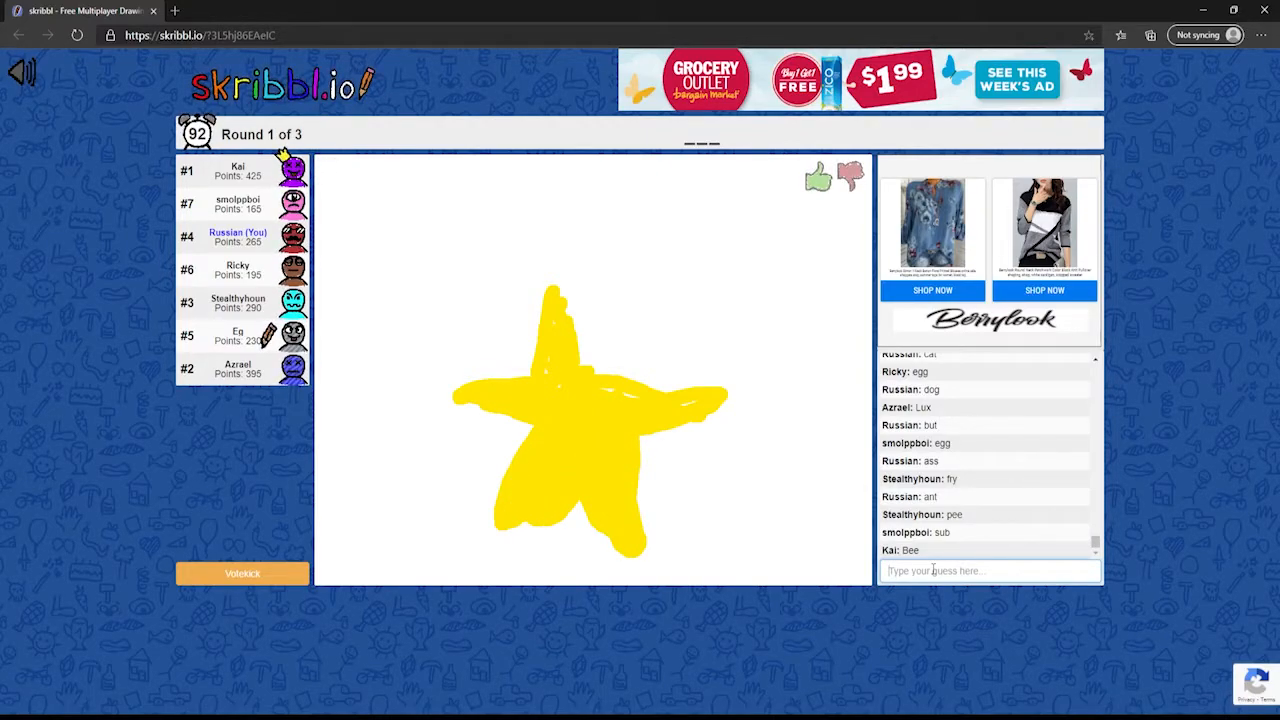
pyautogui.write('st')
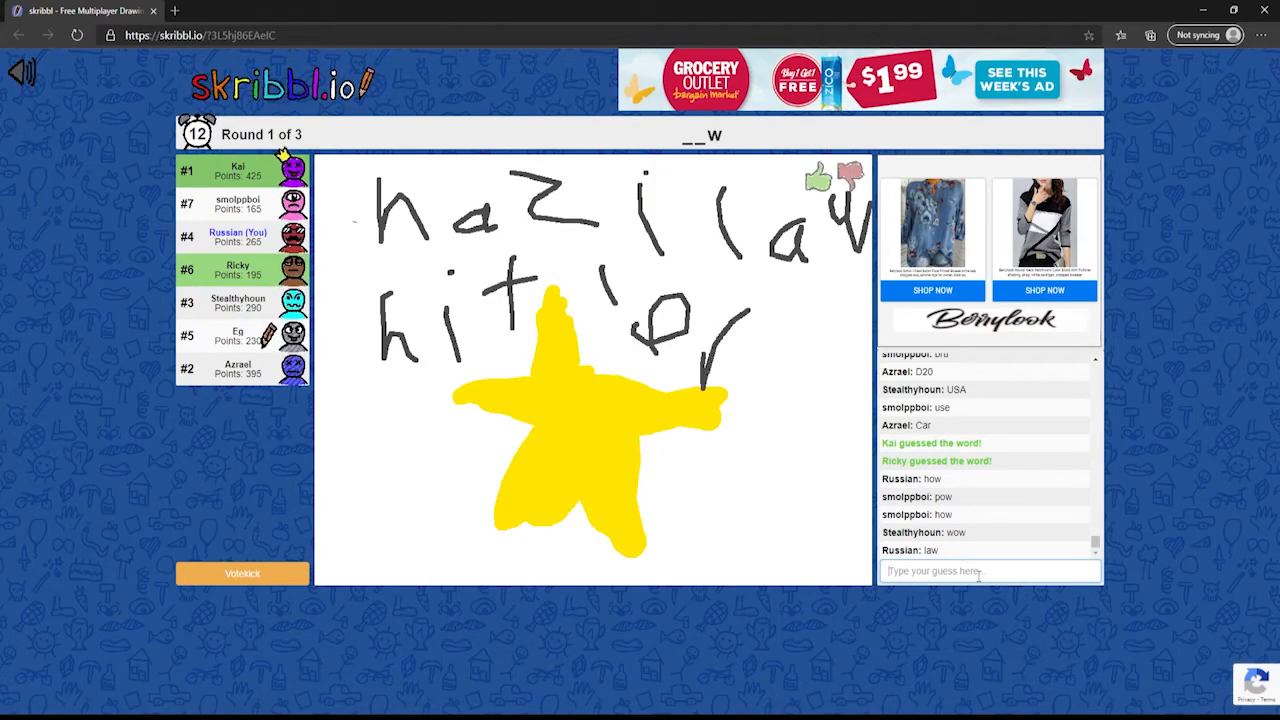
# - Guess 'jew' for the three-letter word ending in w
pyautogui.write('jew')
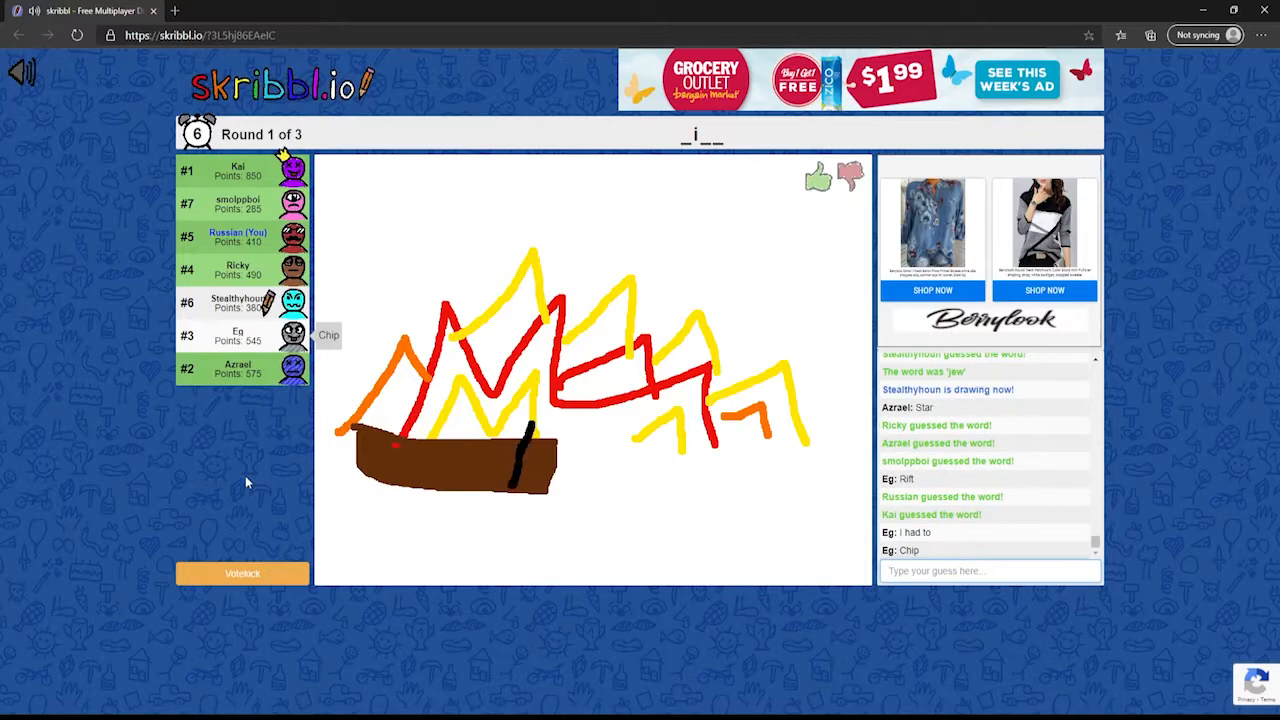
# - Drag across the game screen during the burning boat round
pyautogui.moveTo(530, 420); pyautogui.dragTo(665, 495)
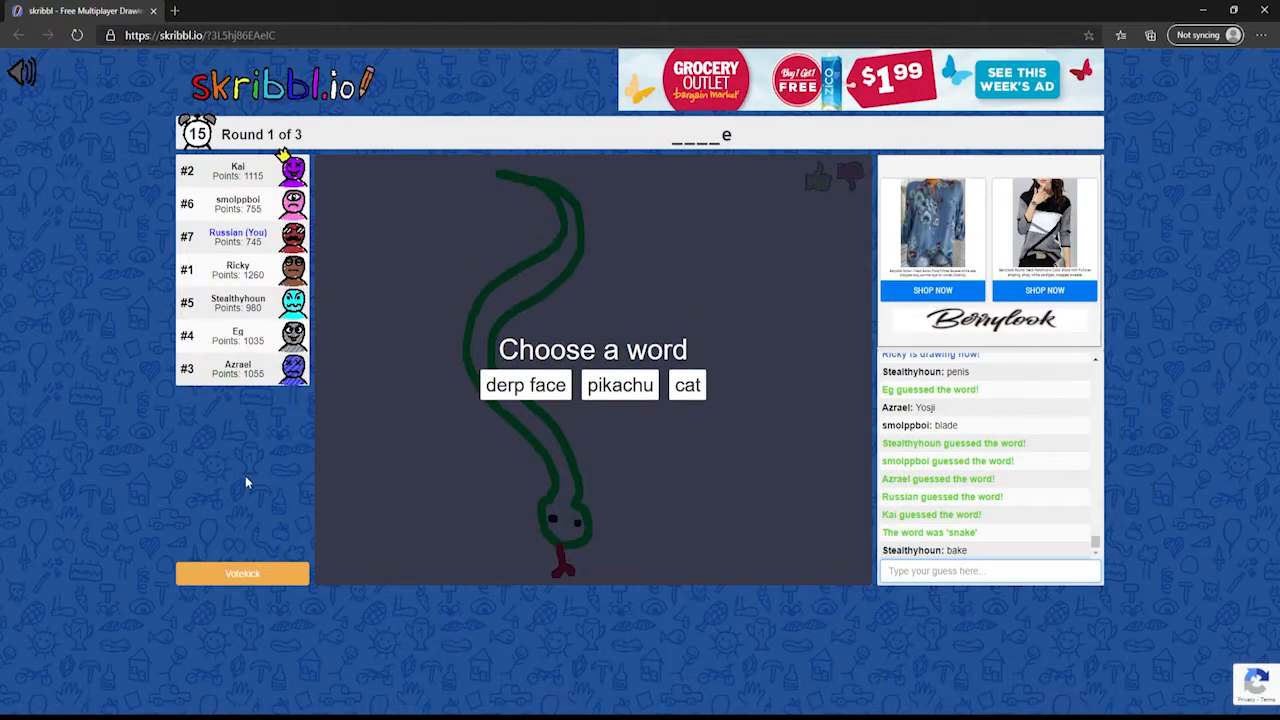
pyautogui.moveTo(619, 385)
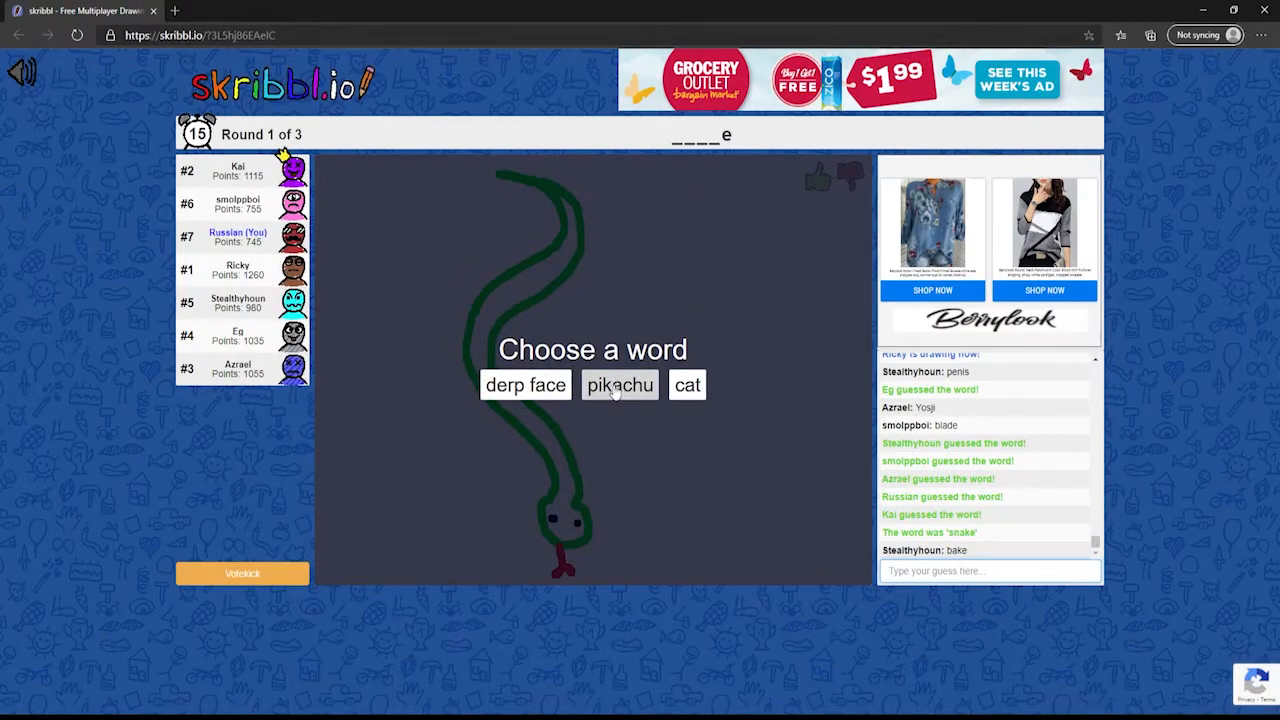
# - Choose 'cat' and sketch the cat's curved head outline and face
pyautogui.click(687, 385)
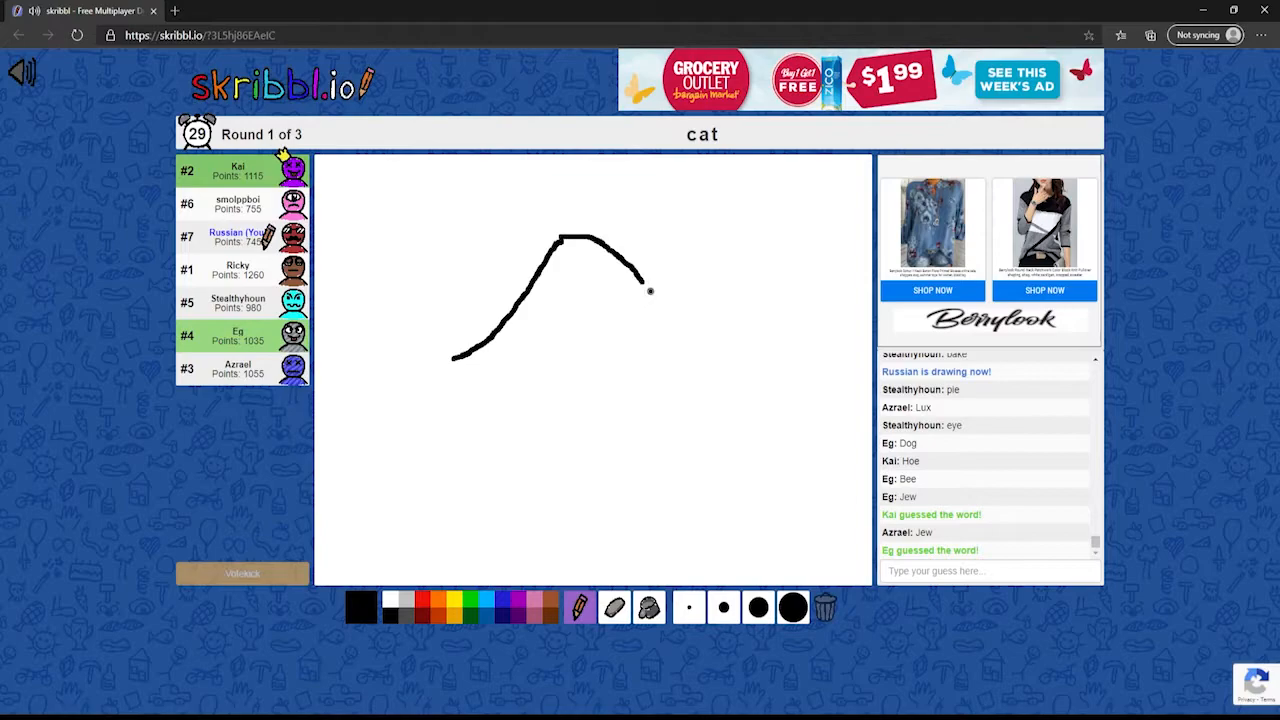
pyautogui.moveTo(645, 290); pyautogui.dragTo(750, 350)
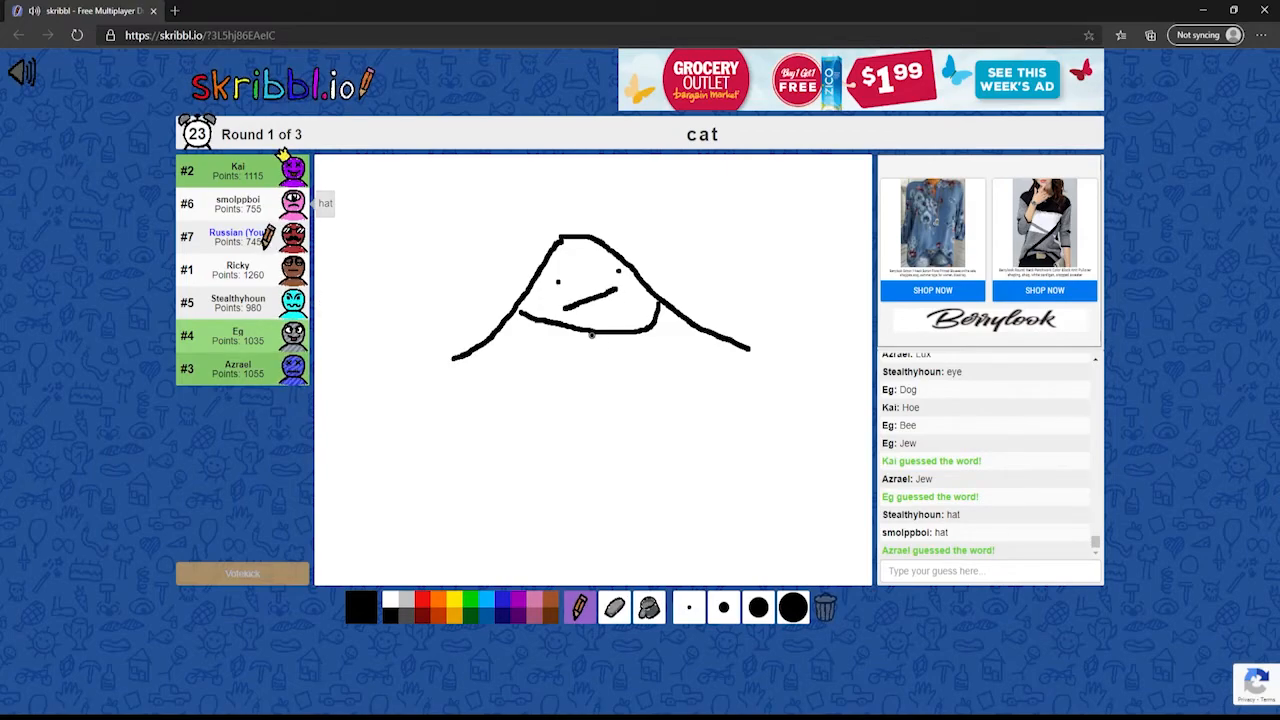
pyautogui.moveTo(595, 330); pyautogui.dragTo(510, 497)
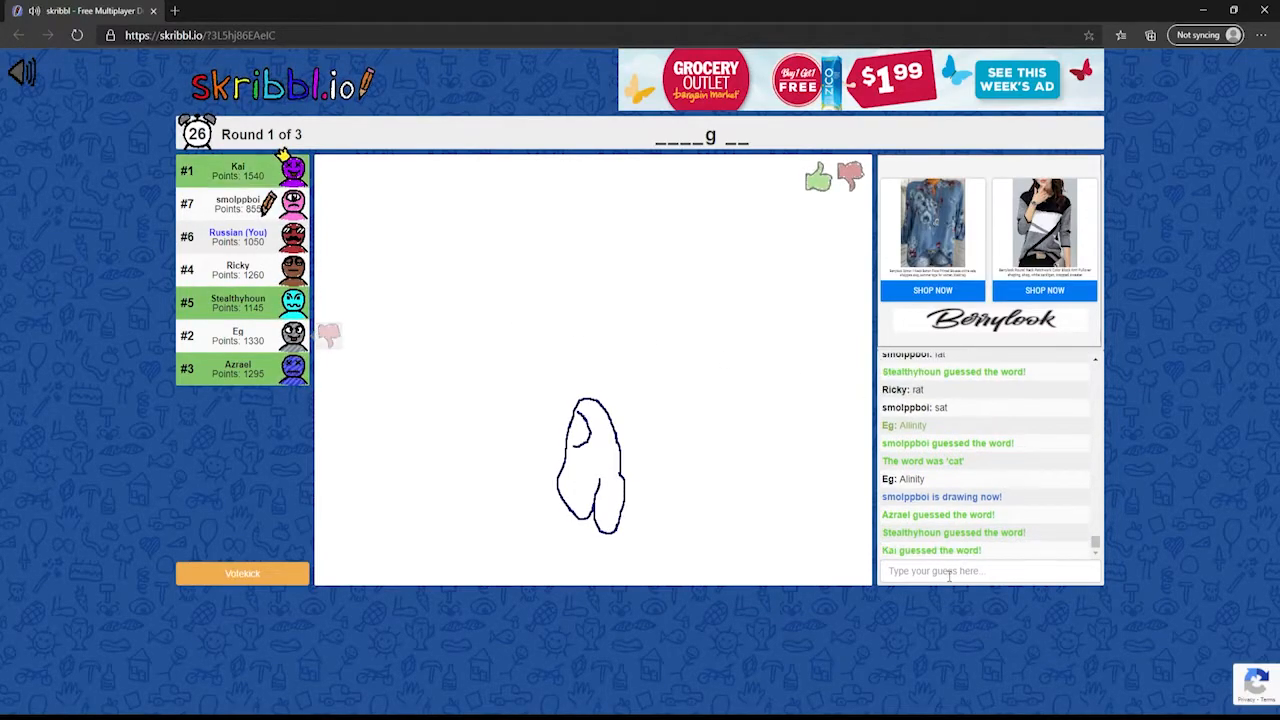
# - Type 'a' and send it as a guess for smolppboi's drawing
pyautogui.write('a')
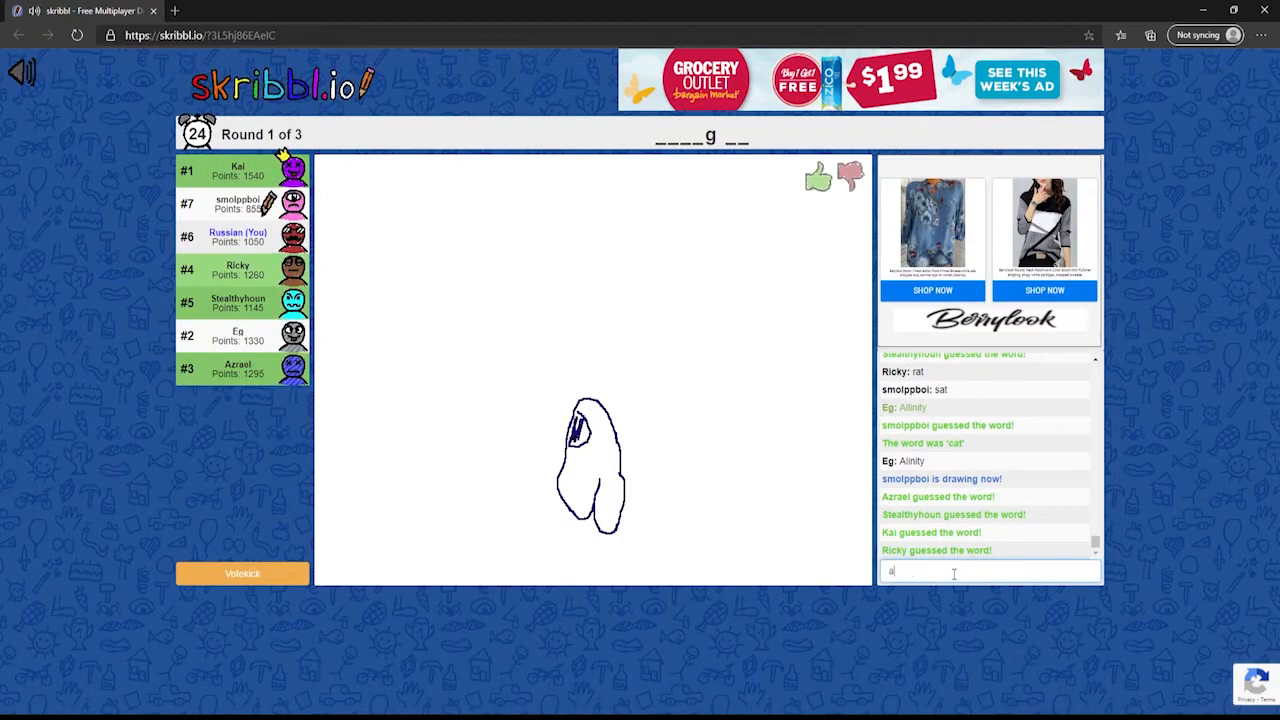
pyautogui.press('Return')
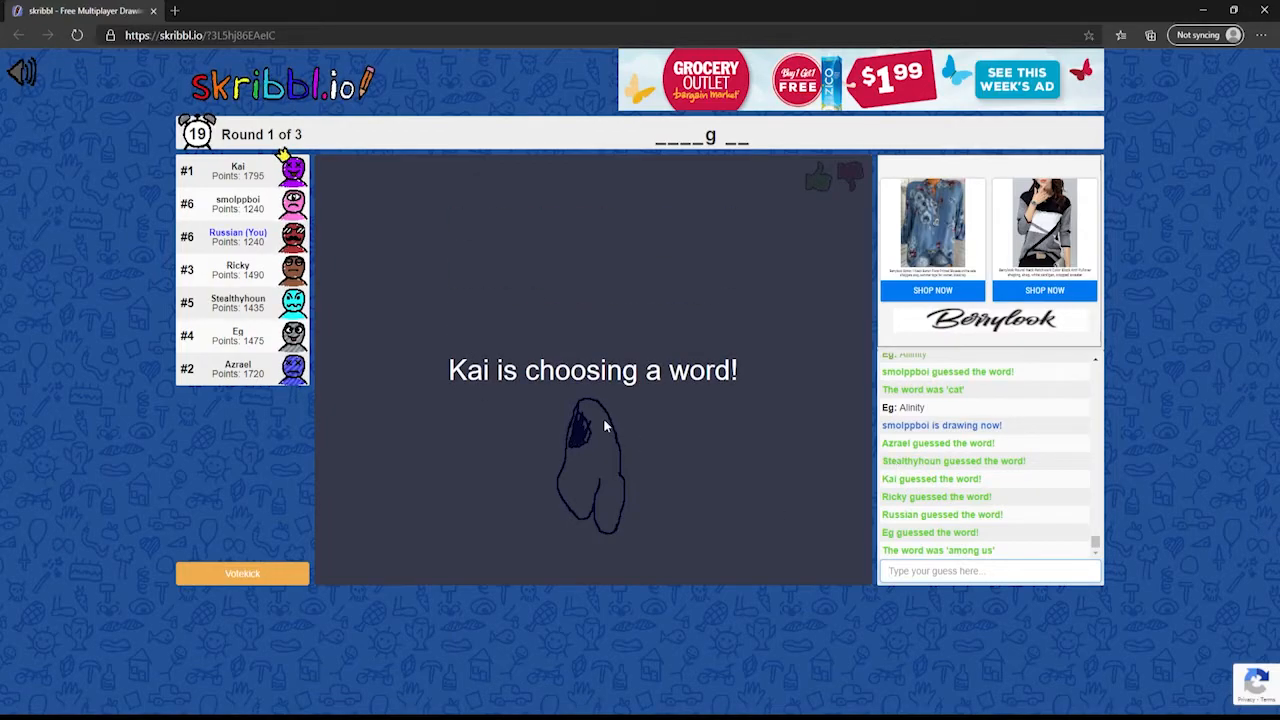
pyautogui.moveTo(508, 470)
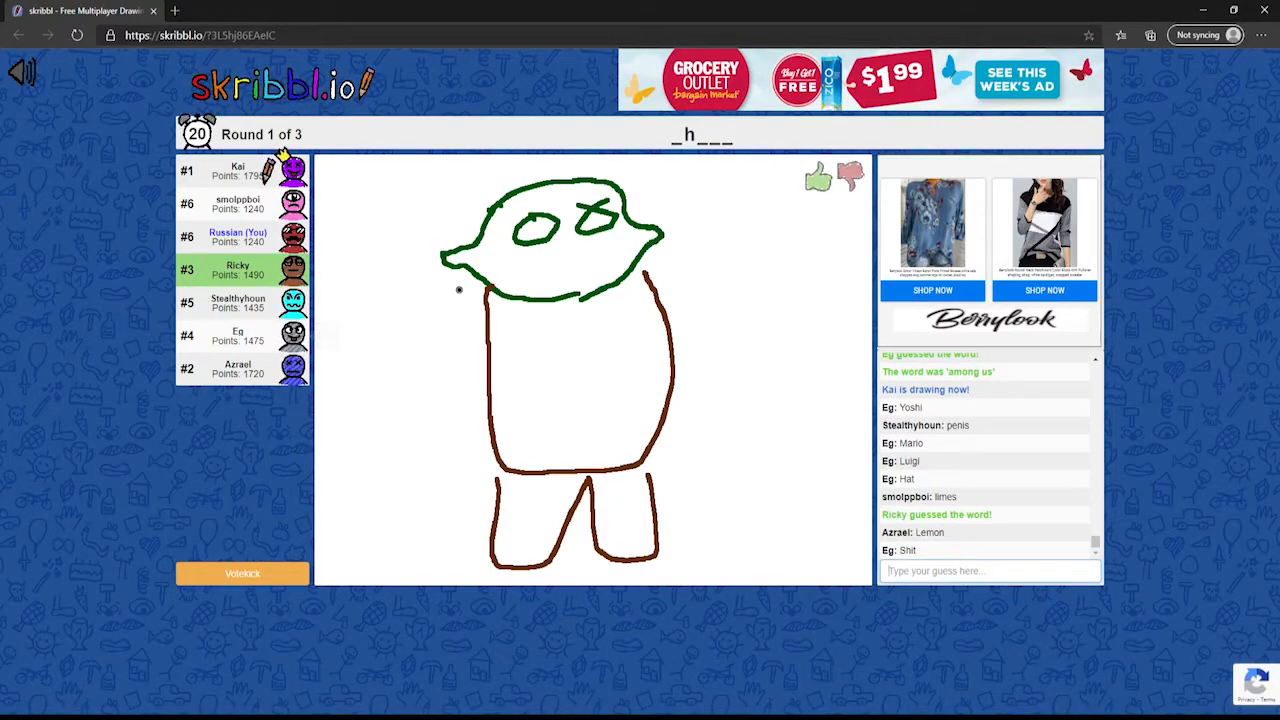
# - Drag on the screen while Kai draws the green-headed figure
pyautogui.moveTo(490, 300); pyautogui.dragTo(395, 440)
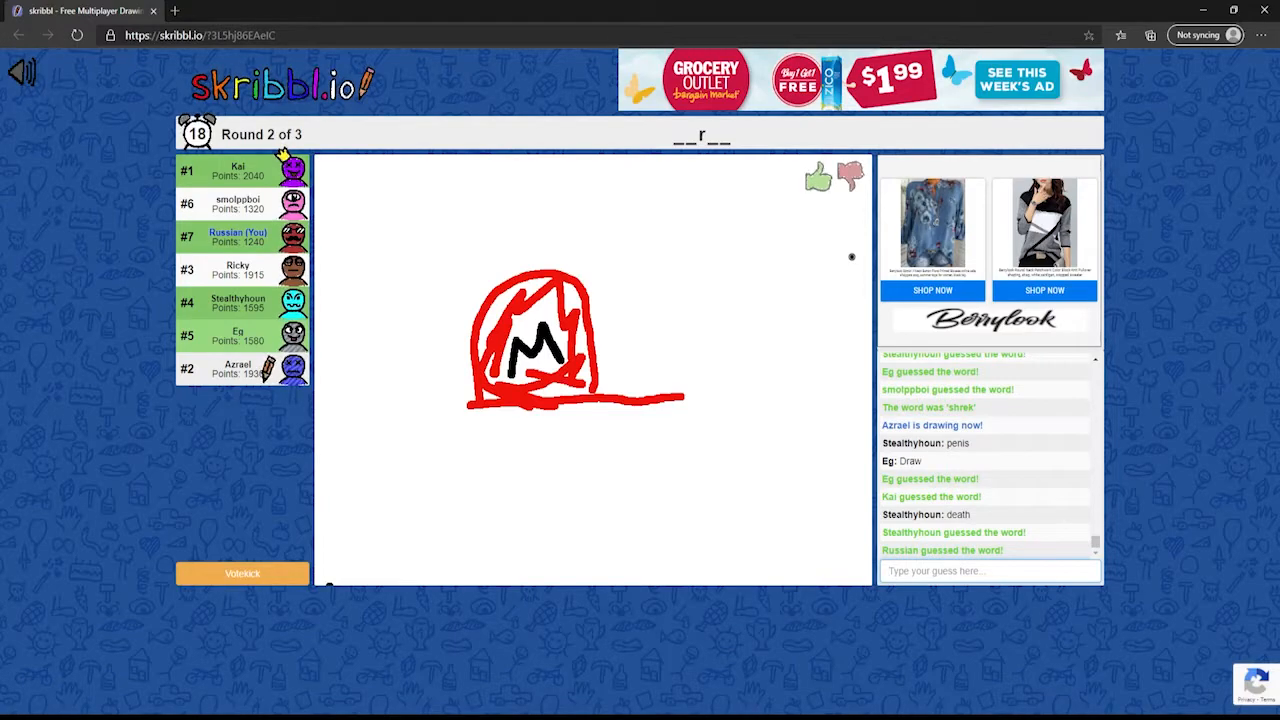
# - Drag horizontally on the screen during the red M cap round
pyautogui.moveTo(600, 520); pyautogui.dragTo(675, 520)
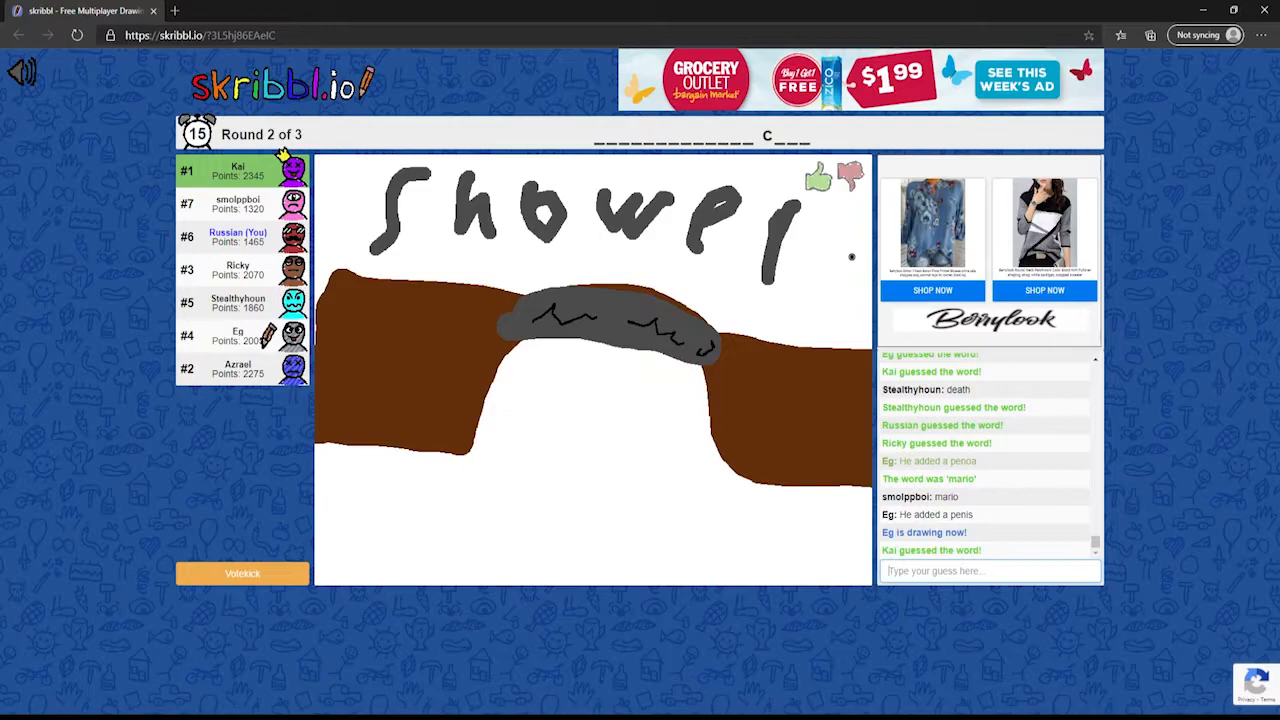
# - Type 'concel' as a guess for the grey arch 'Shower' drawing
pyautogui.write('concel')
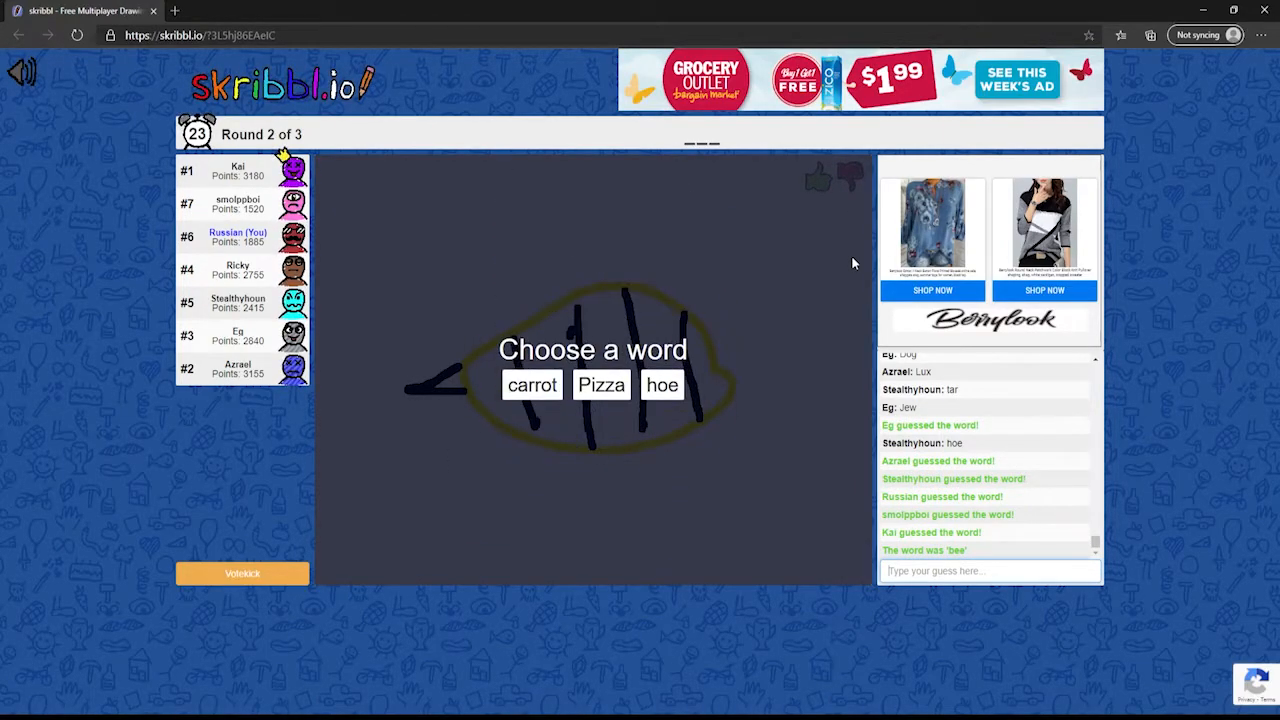
pyautogui.moveTo(662, 395)
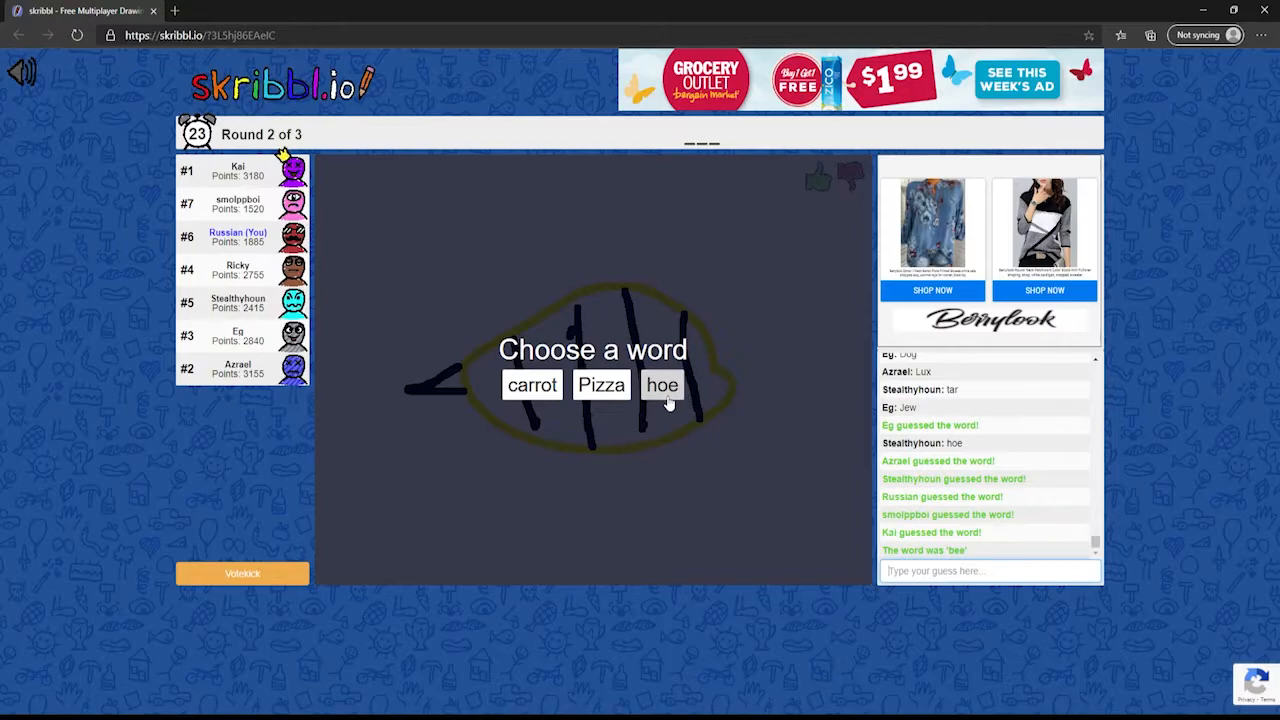
# - Choose 'hoe' and draw its long brown handle with extra strokes
pyautogui.click(662, 385)
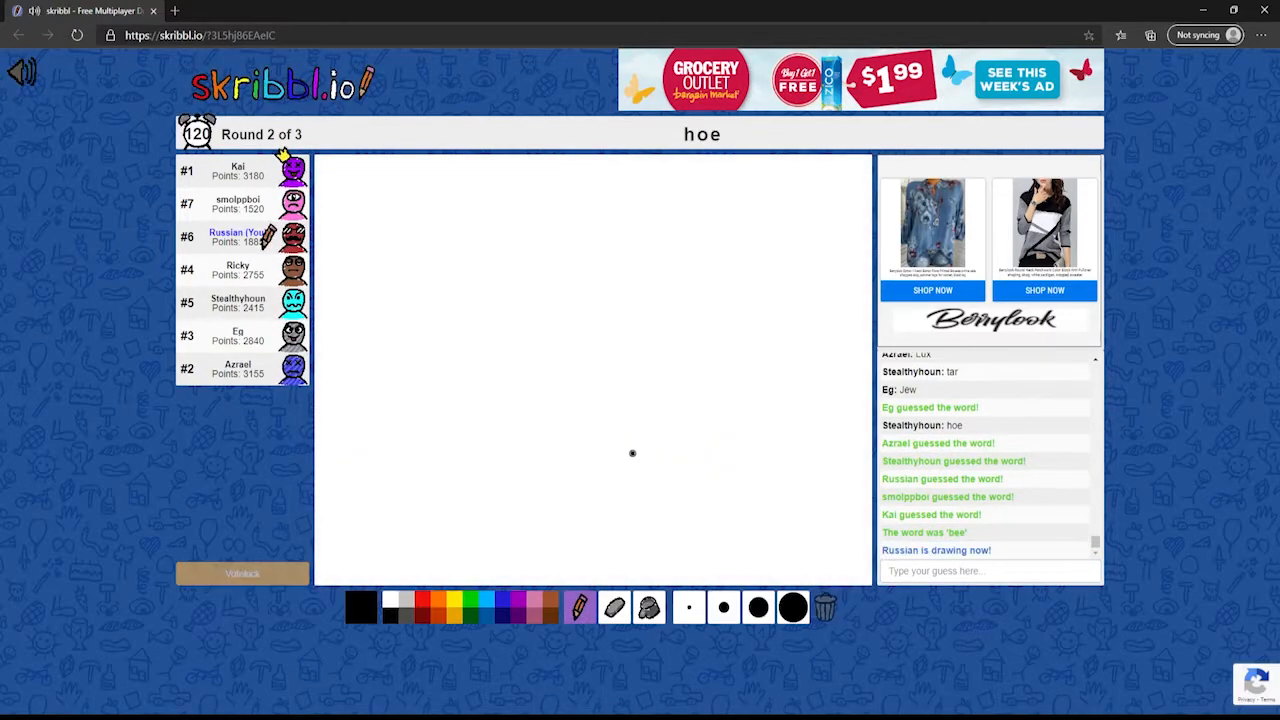
pyautogui.moveTo(451, 607)
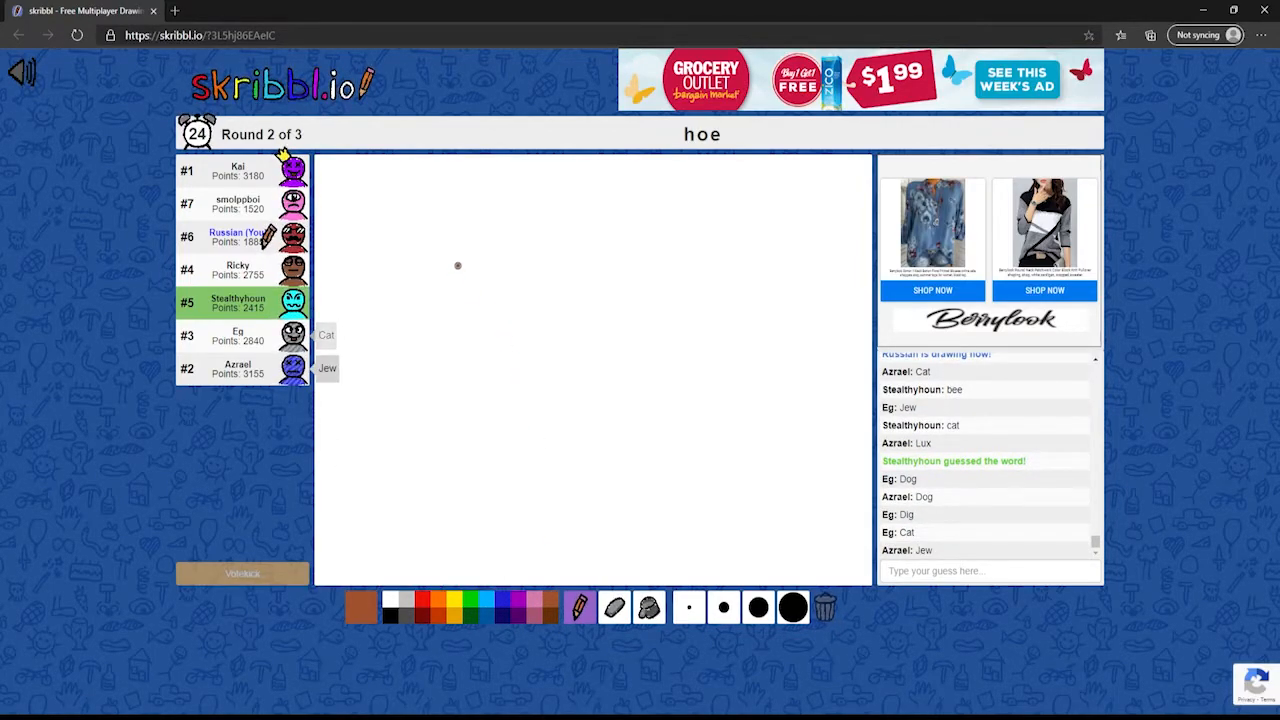
pyautogui.moveTo(465, 218); pyautogui.dragTo(527, 448)
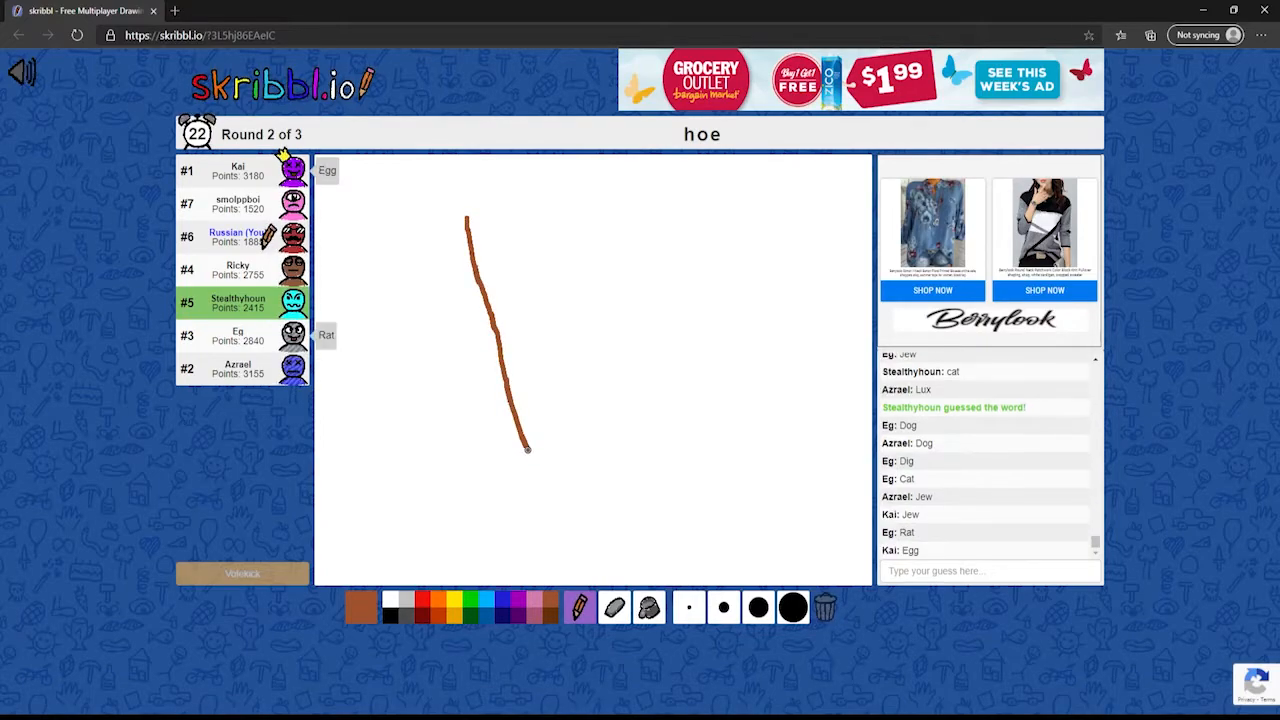
pyautogui.moveTo(527, 448); pyautogui.dragTo(543, 528)
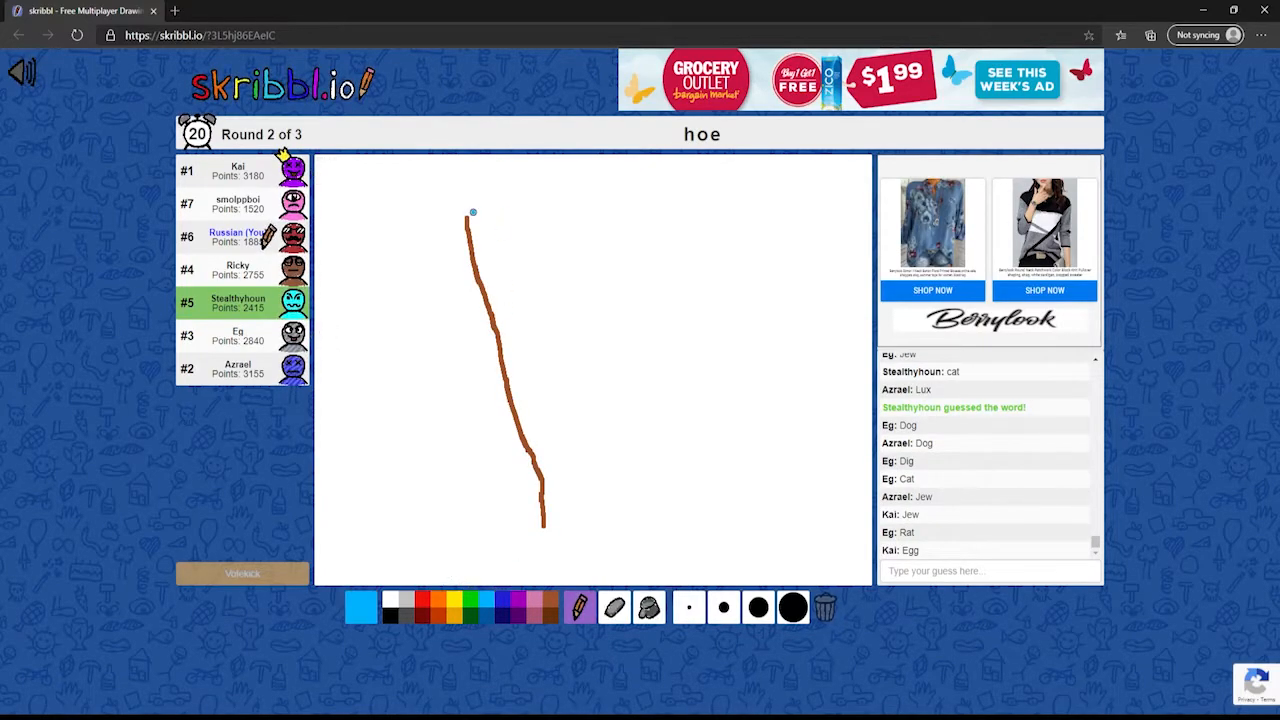
pyautogui.moveTo(465, 215); pyautogui.dragTo(600, 260)
pyautogui.write('very small')
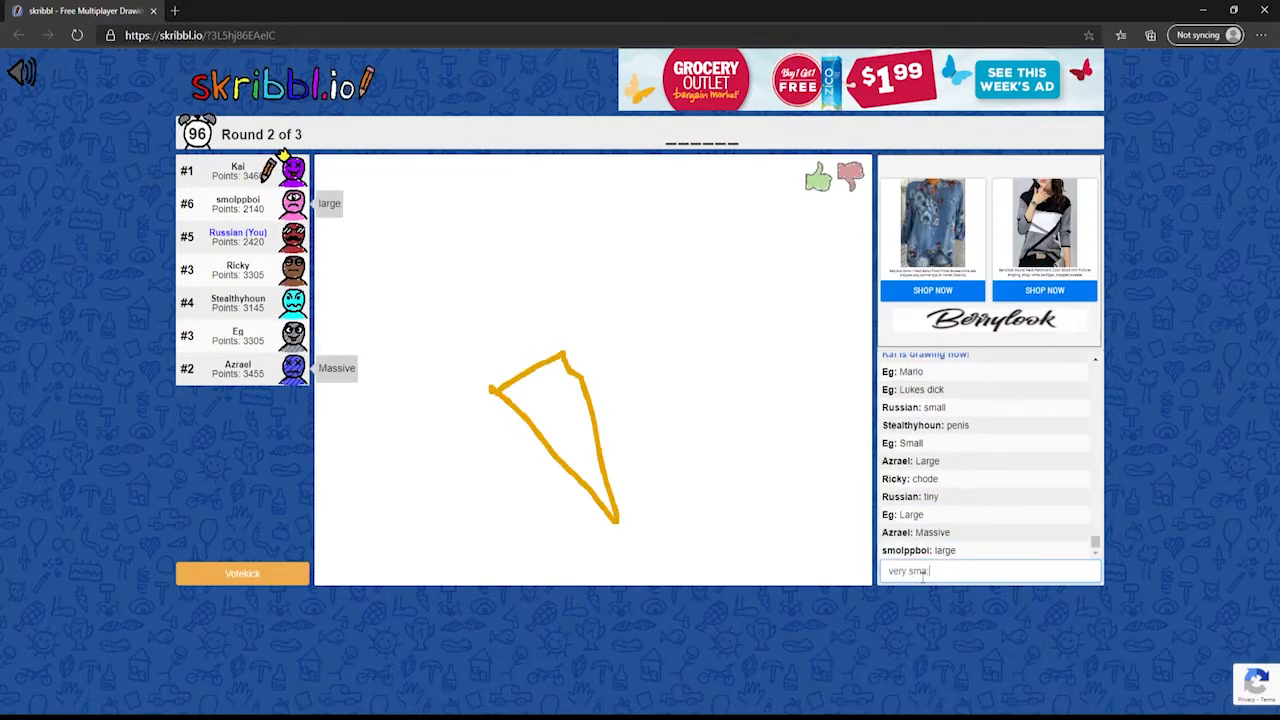
# - Submit guesses for Kai's green-and-orange drawing until 'carrot' registers as correct
pyautogui.press('Return')
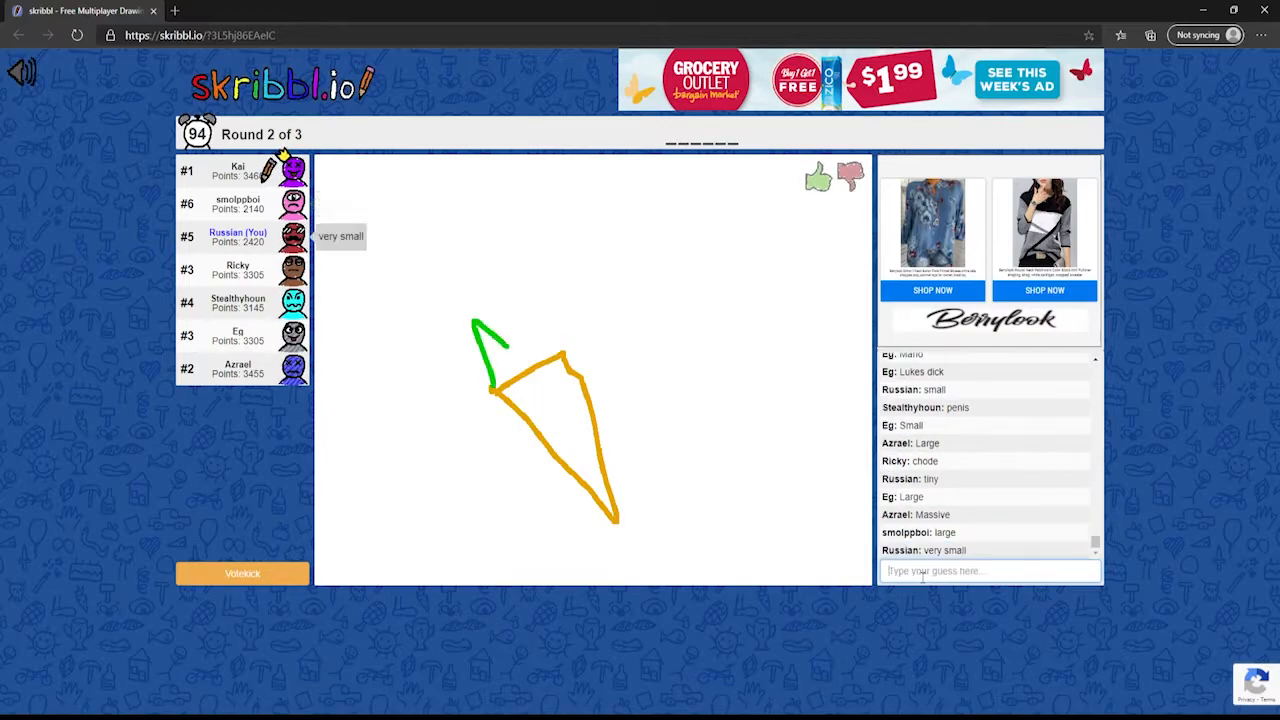
pyautogui.write('c')
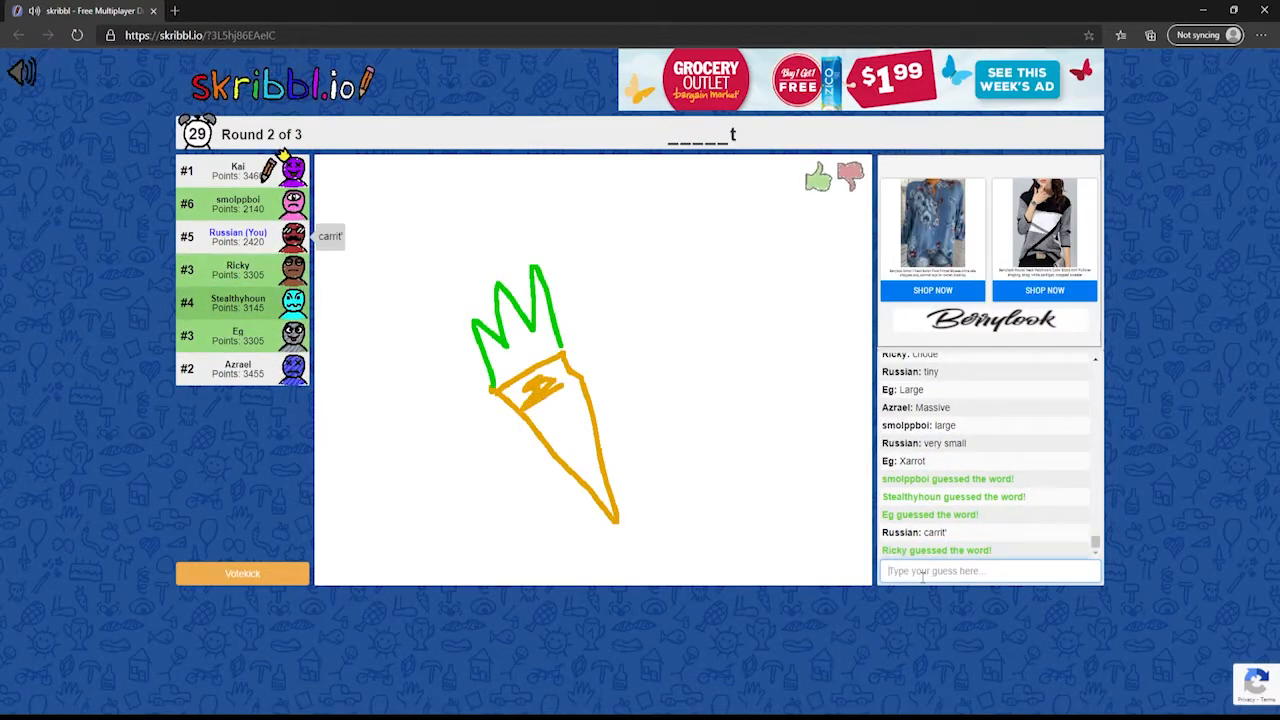
pyautogui.write('c')
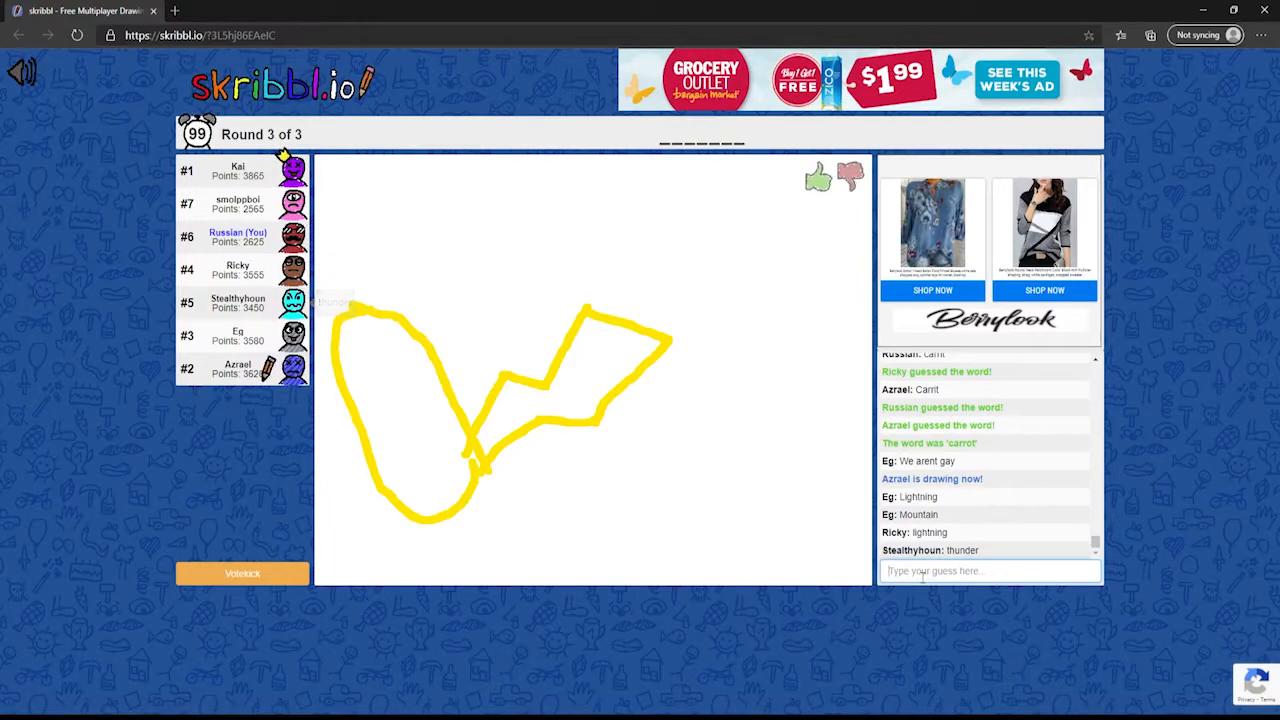
# - Type 'pikac' as a guess for the yellow zigzag drawing
pyautogui.write('pikac')
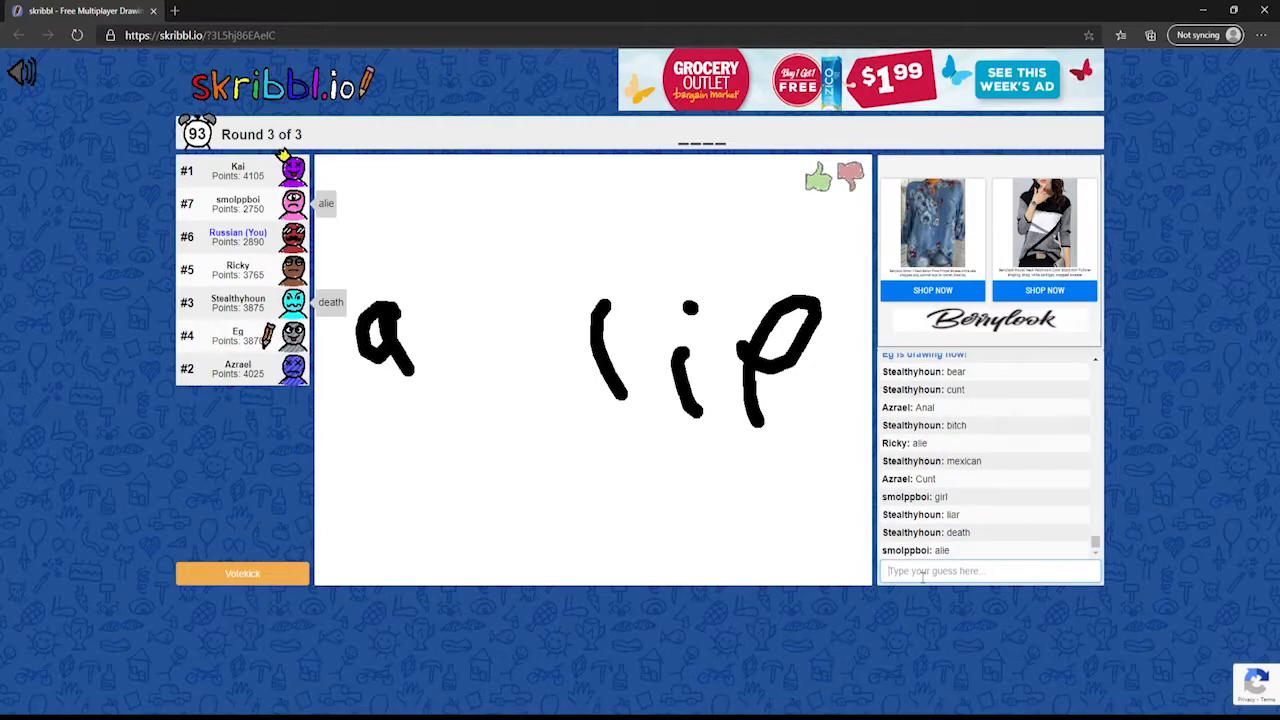
# - Type 'trut' as a guess for the drawing spelling 'a lie'
pyautogui.write('trut')
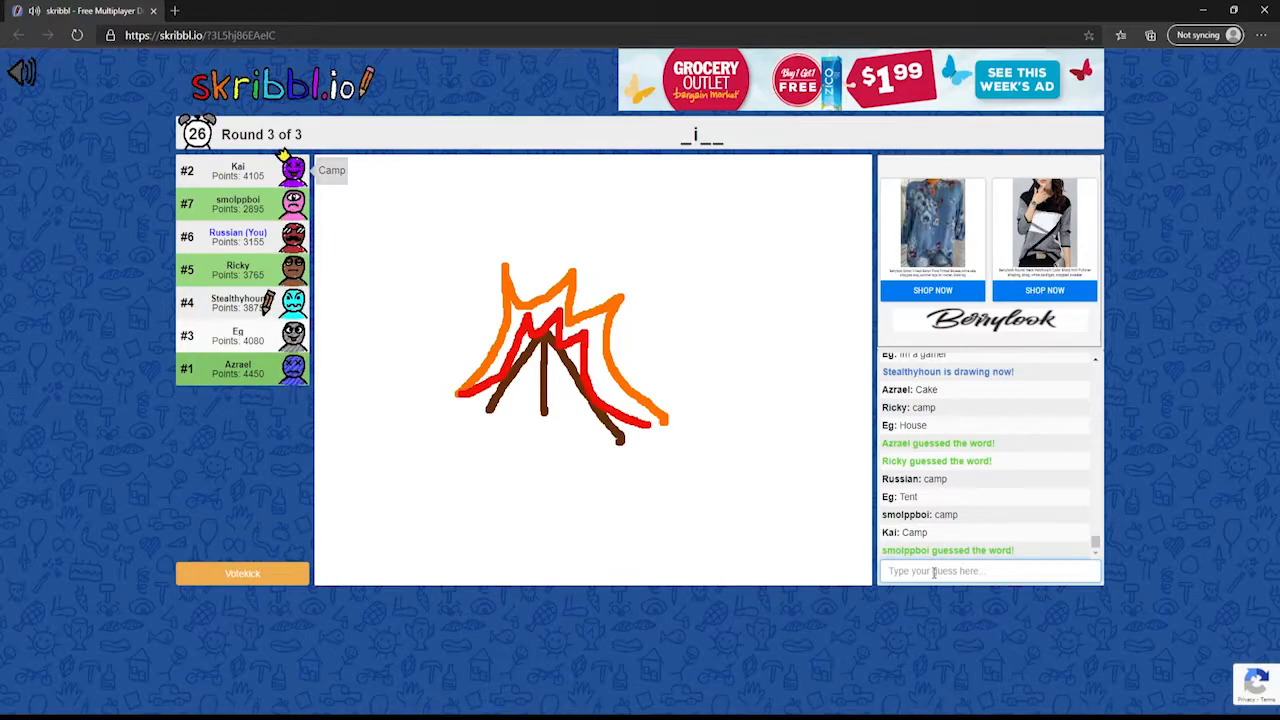
# - Type and submit a guess for Stealthyhoun's flame drawing, getting 'fire' correct
pyautogui.write('tin')
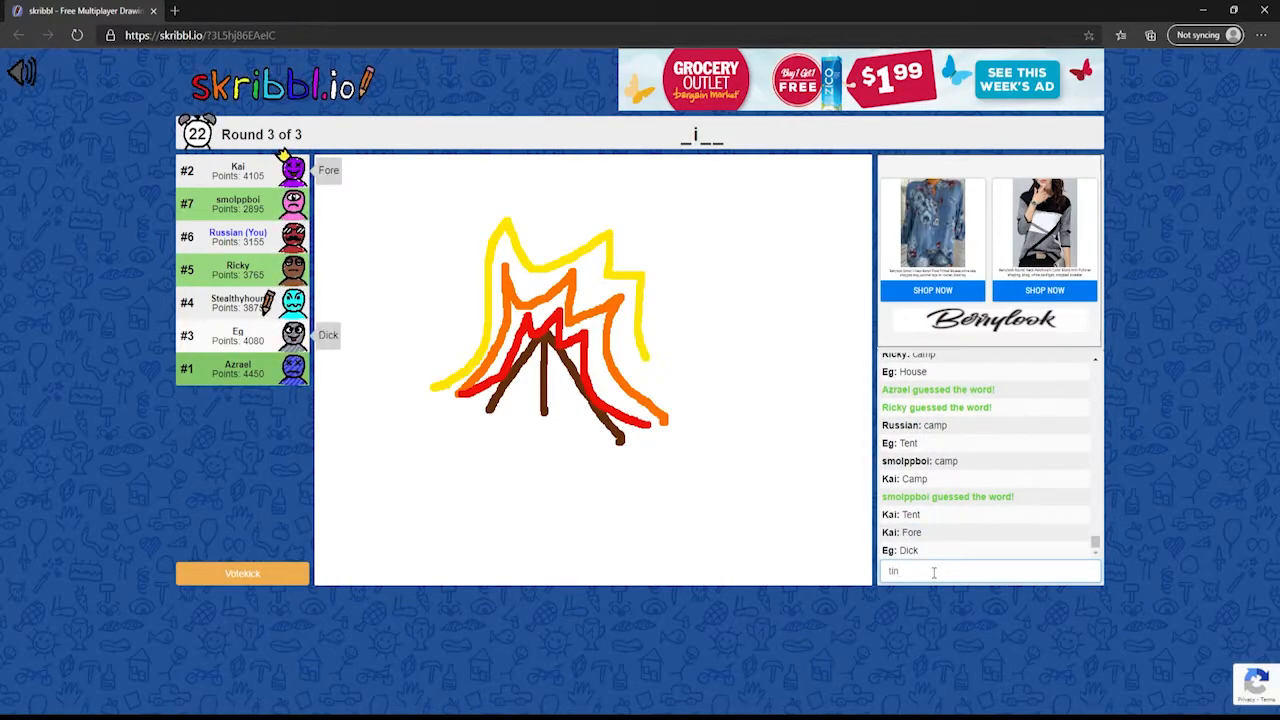
pyautogui.press('Return')
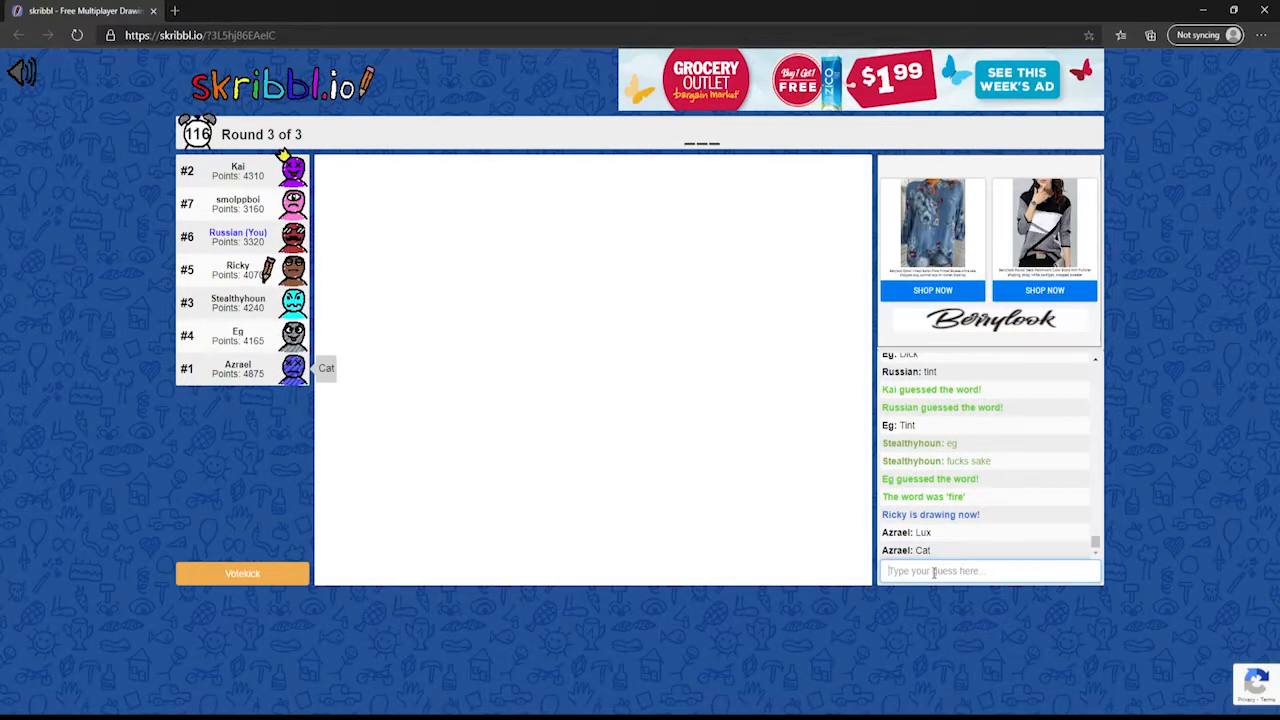
# - Type 'do' as a guess for Ricky's black triangle drawing
pyautogui.write('do')
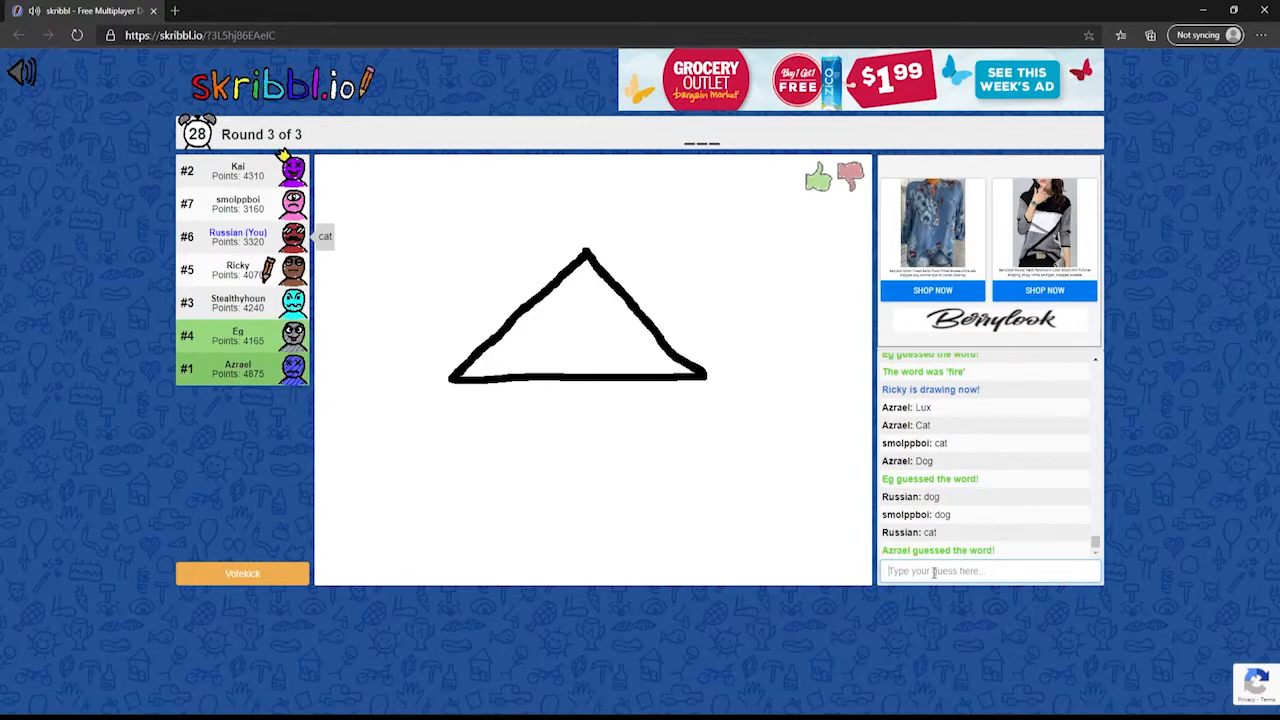
pyautogui.moveTo(490, 297); pyautogui.dragTo(690, 292)
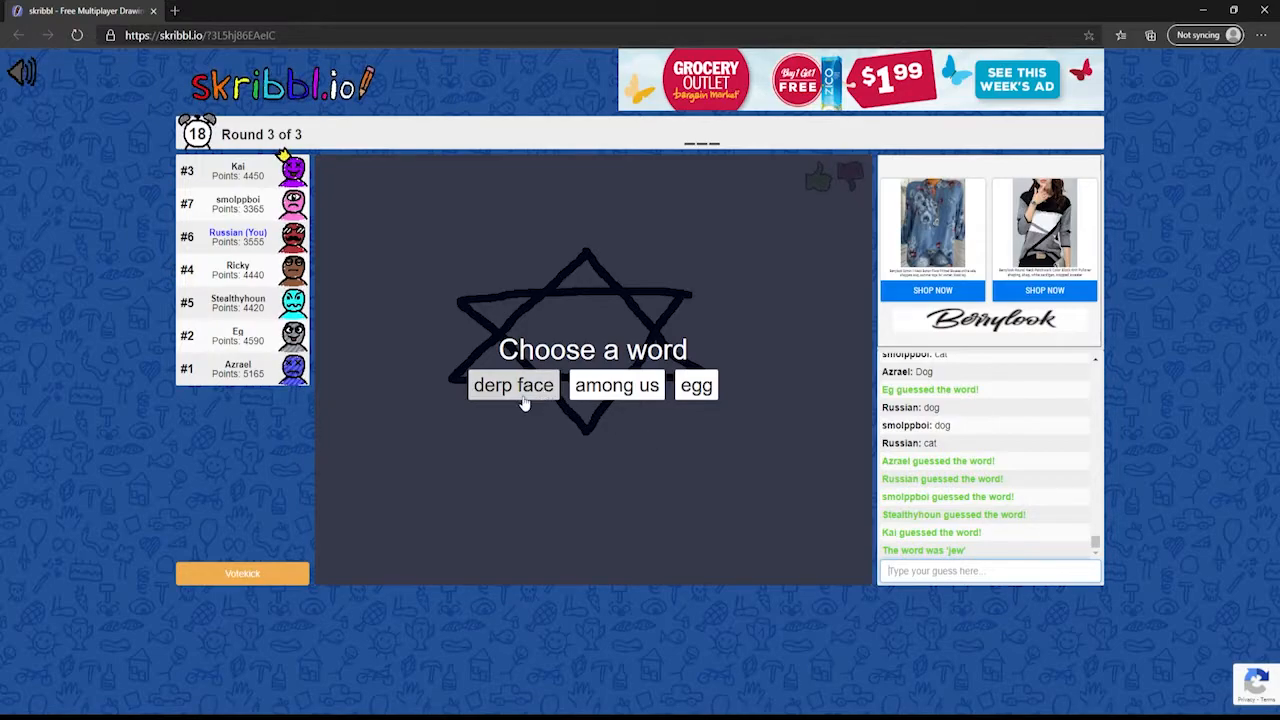
pyautogui.moveTo(617, 385)
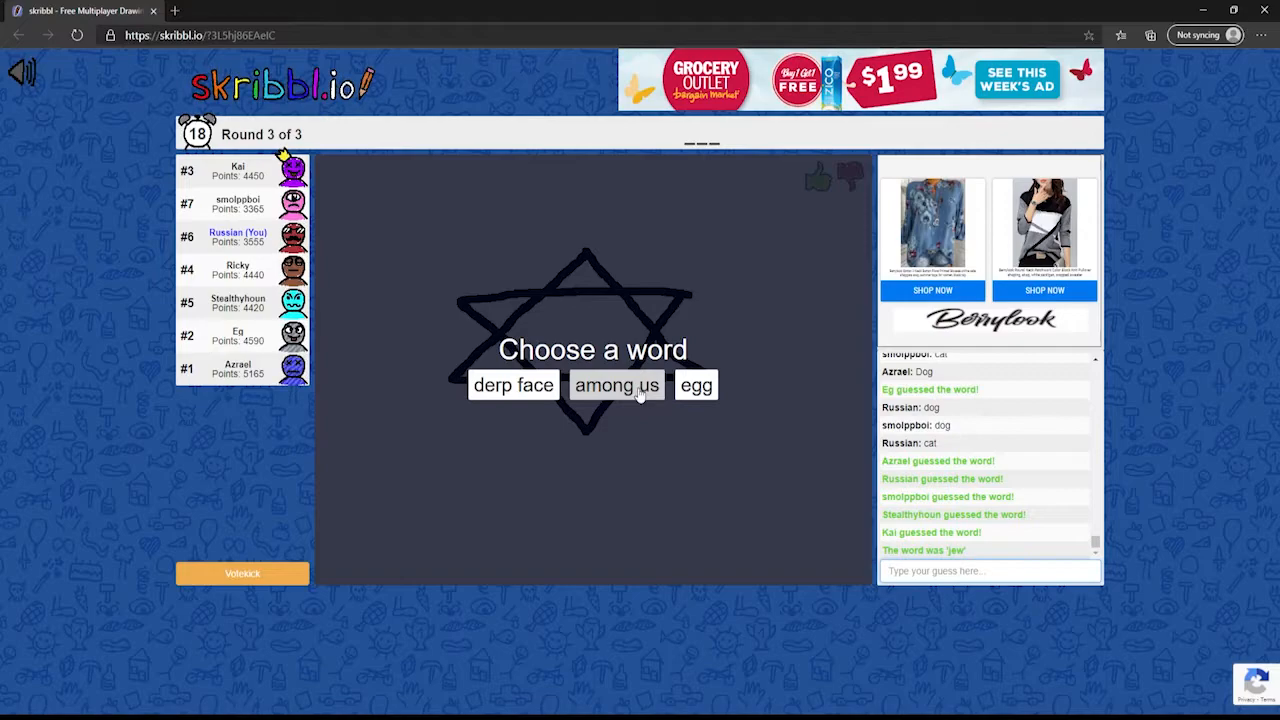
# - Choose 'among us' as the word and sketch it on the canvas
pyautogui.click(616, 385)
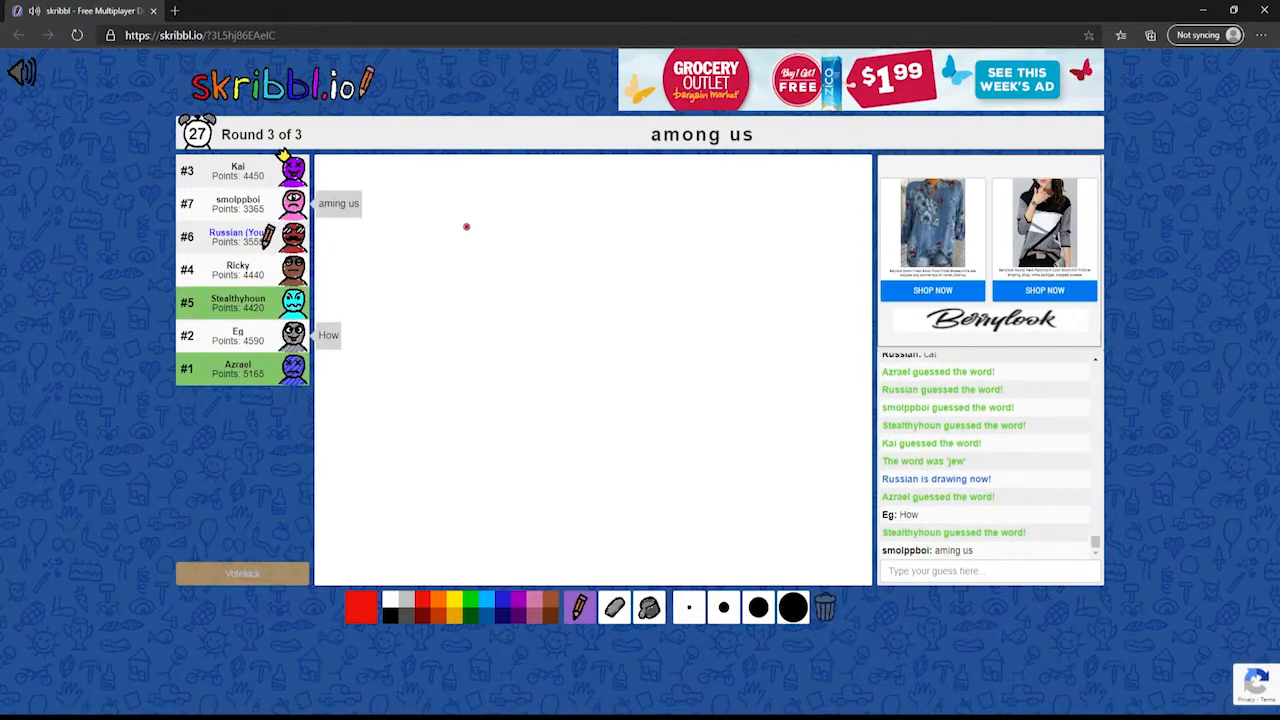
pyautogui.moveTo(437, 210); pyautogui.dragTo(419, 480)
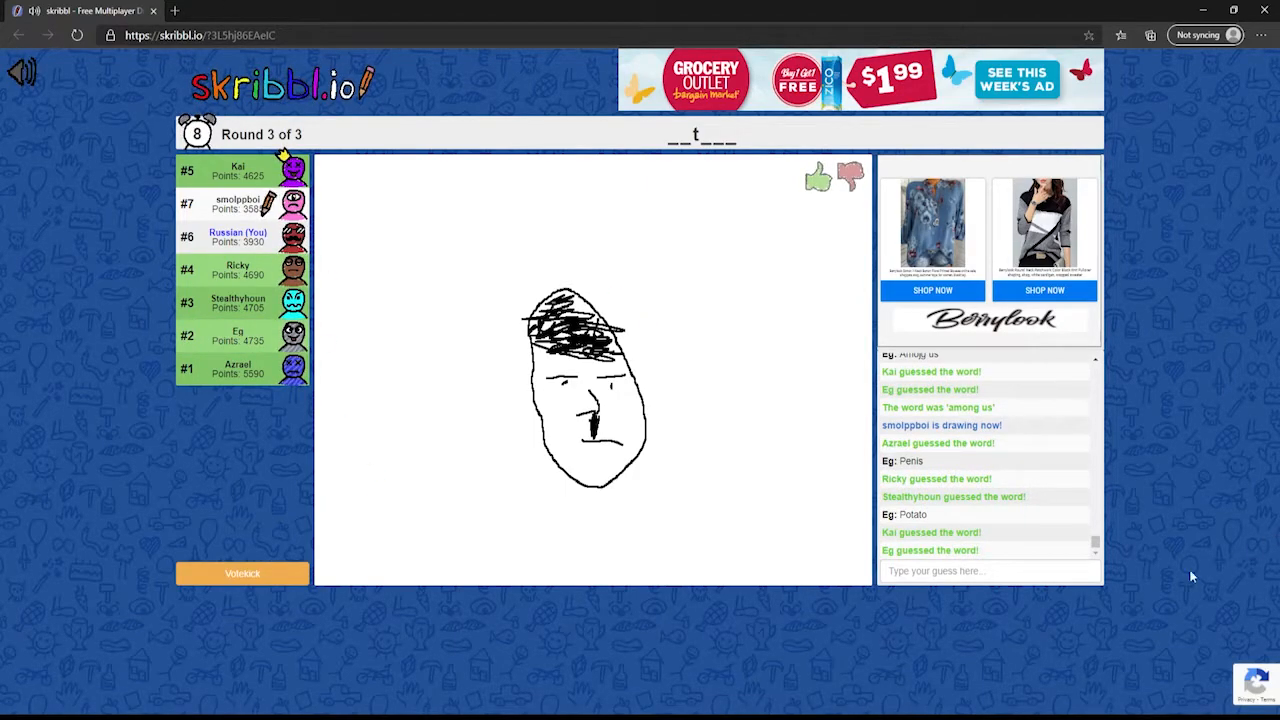
pyautogui.write('hi')
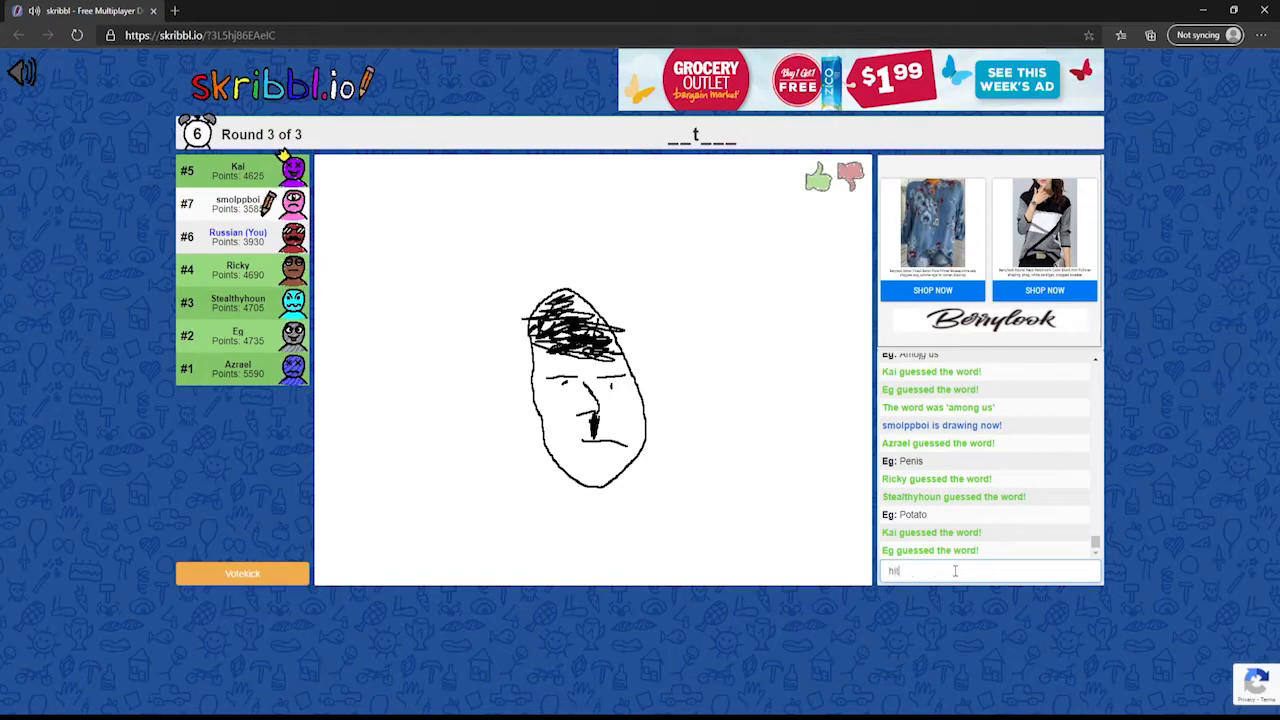